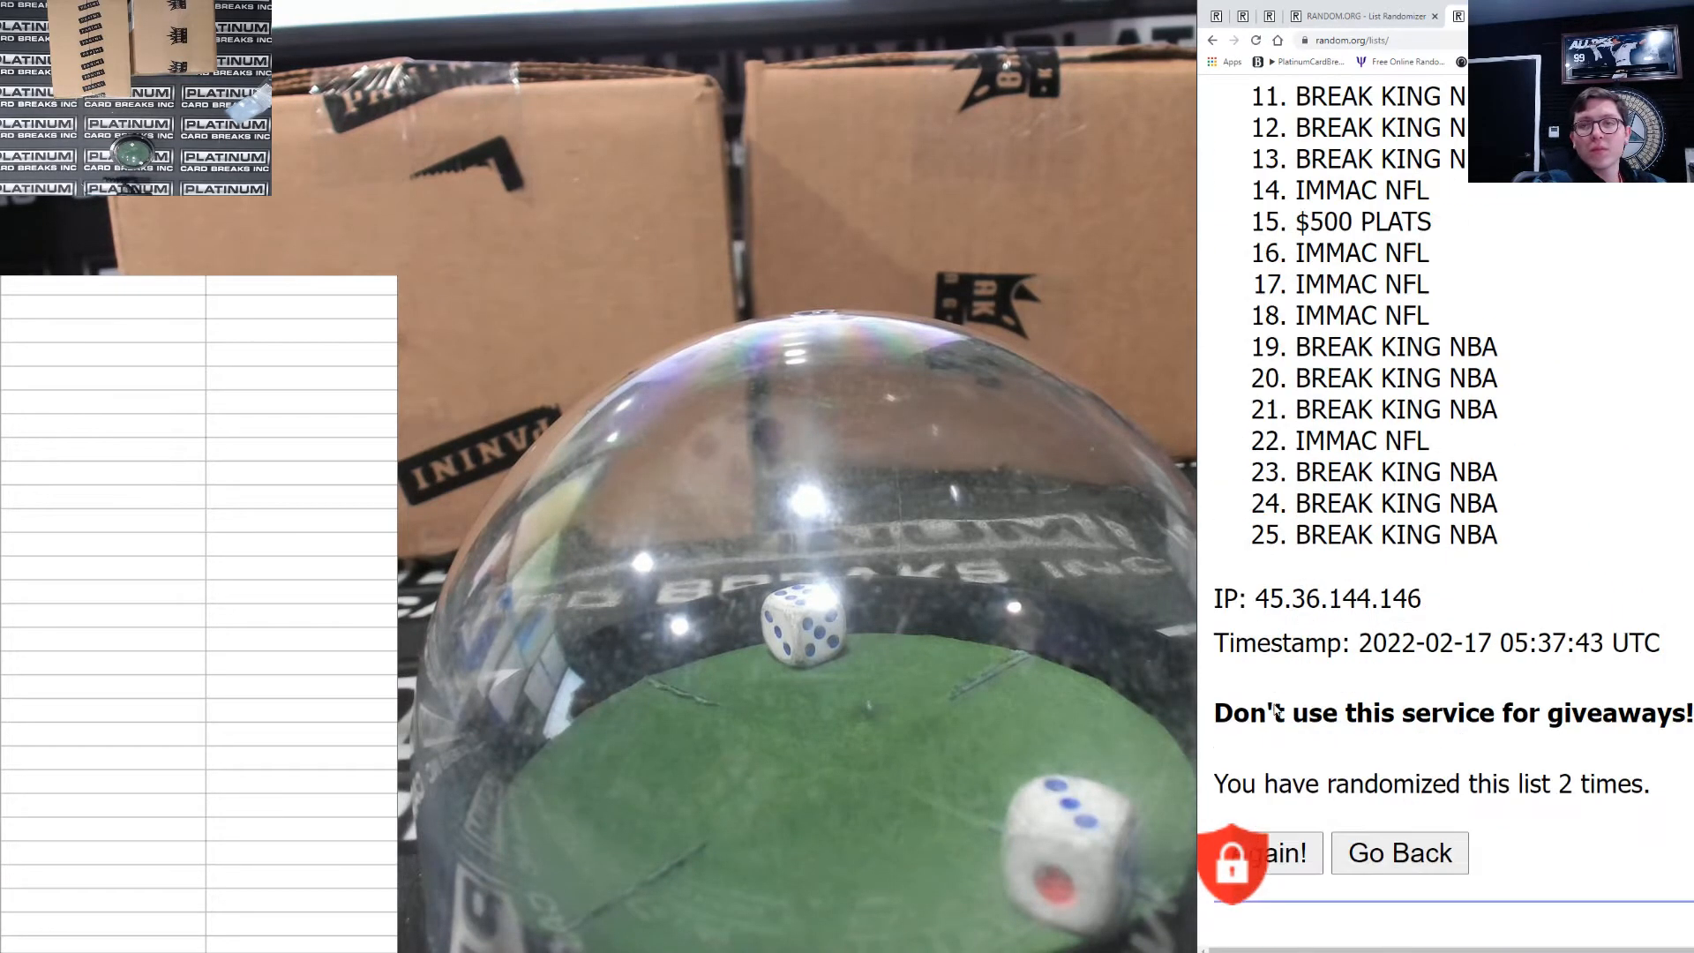
- Reshuffle the 25-item prize spots list three more times with Again!
click(1264, 853)
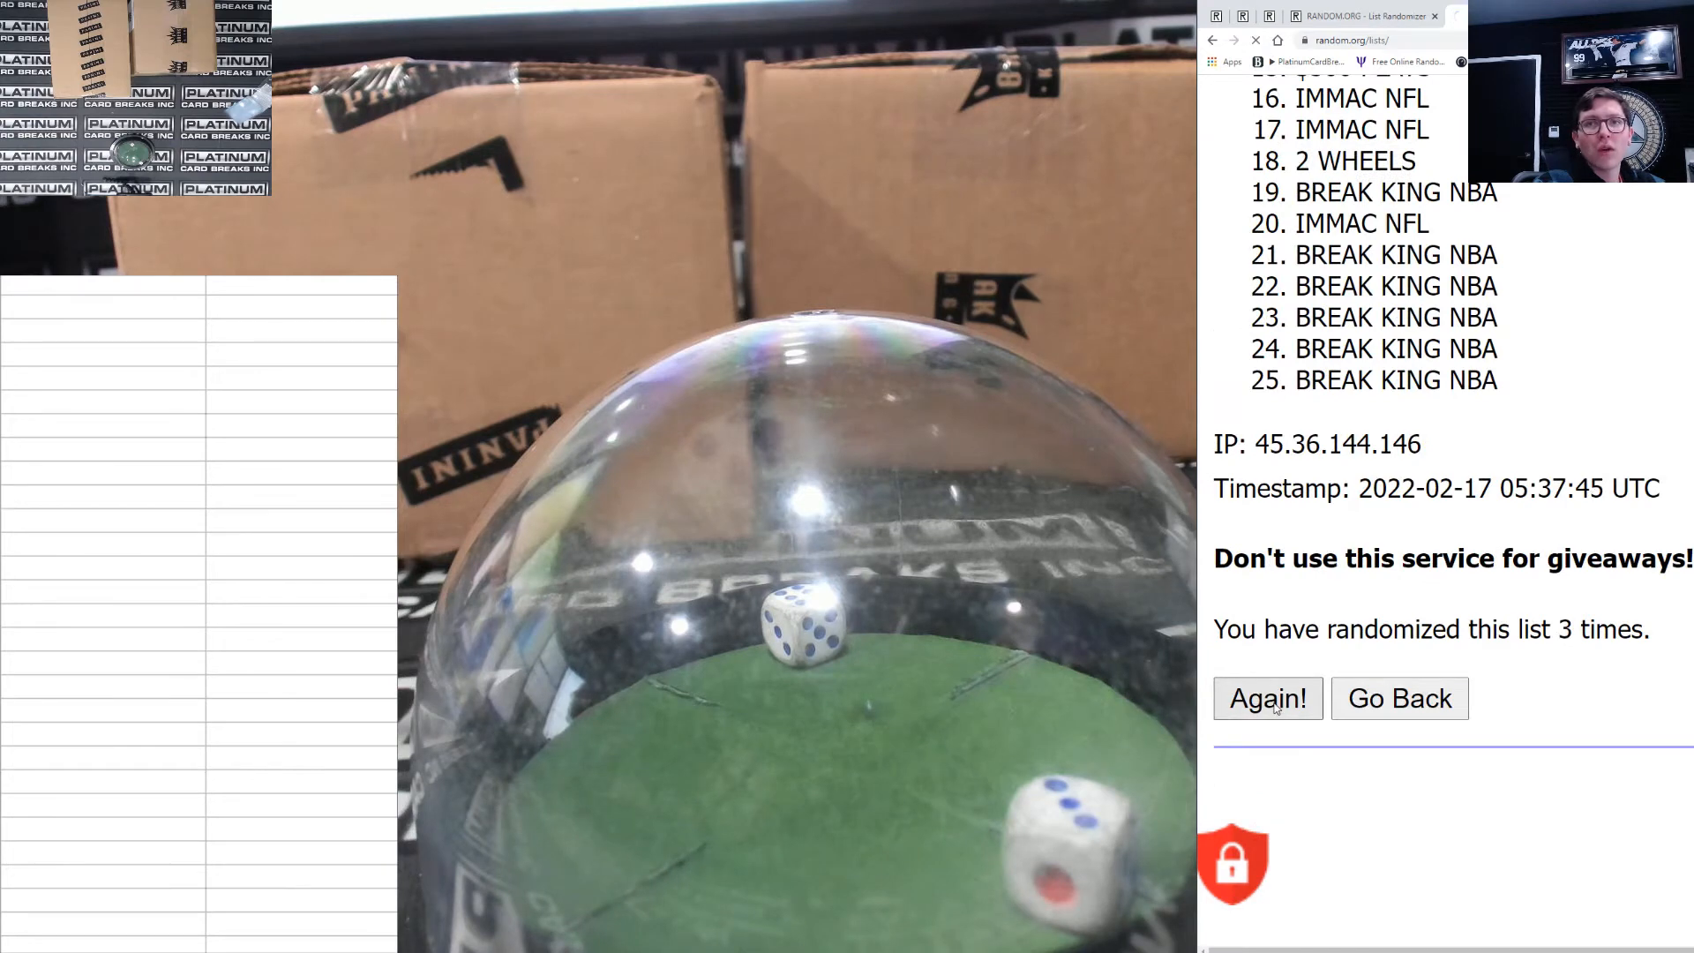
click(1267, 698)
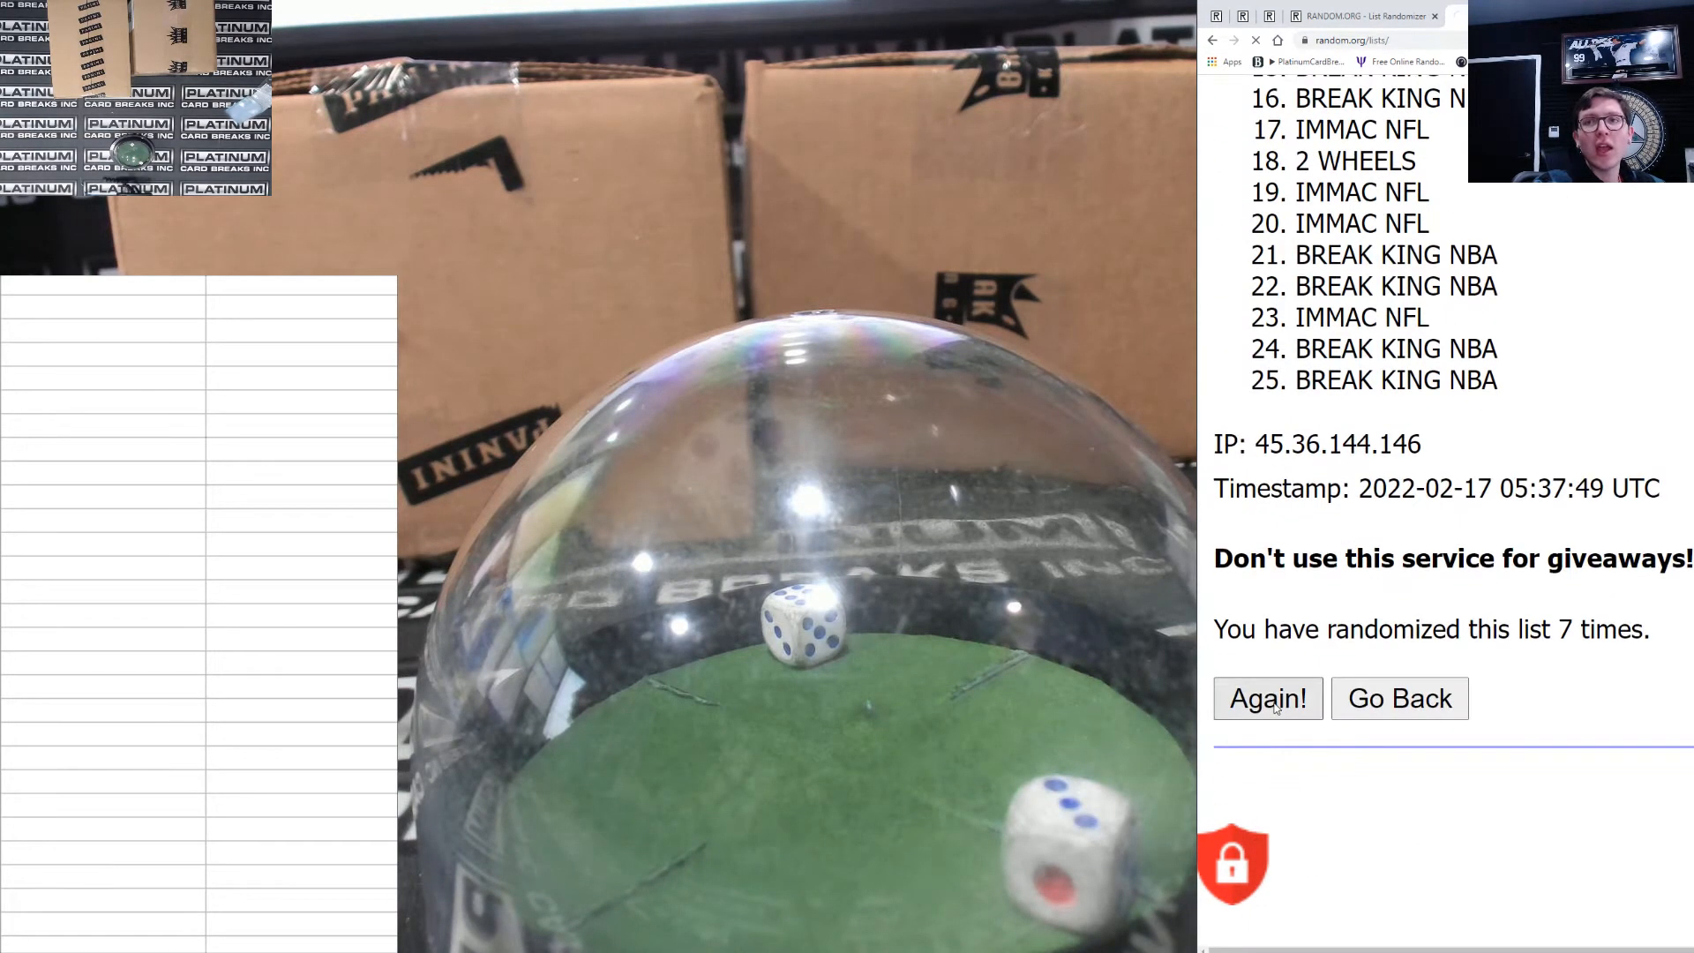
click(1266, 697)
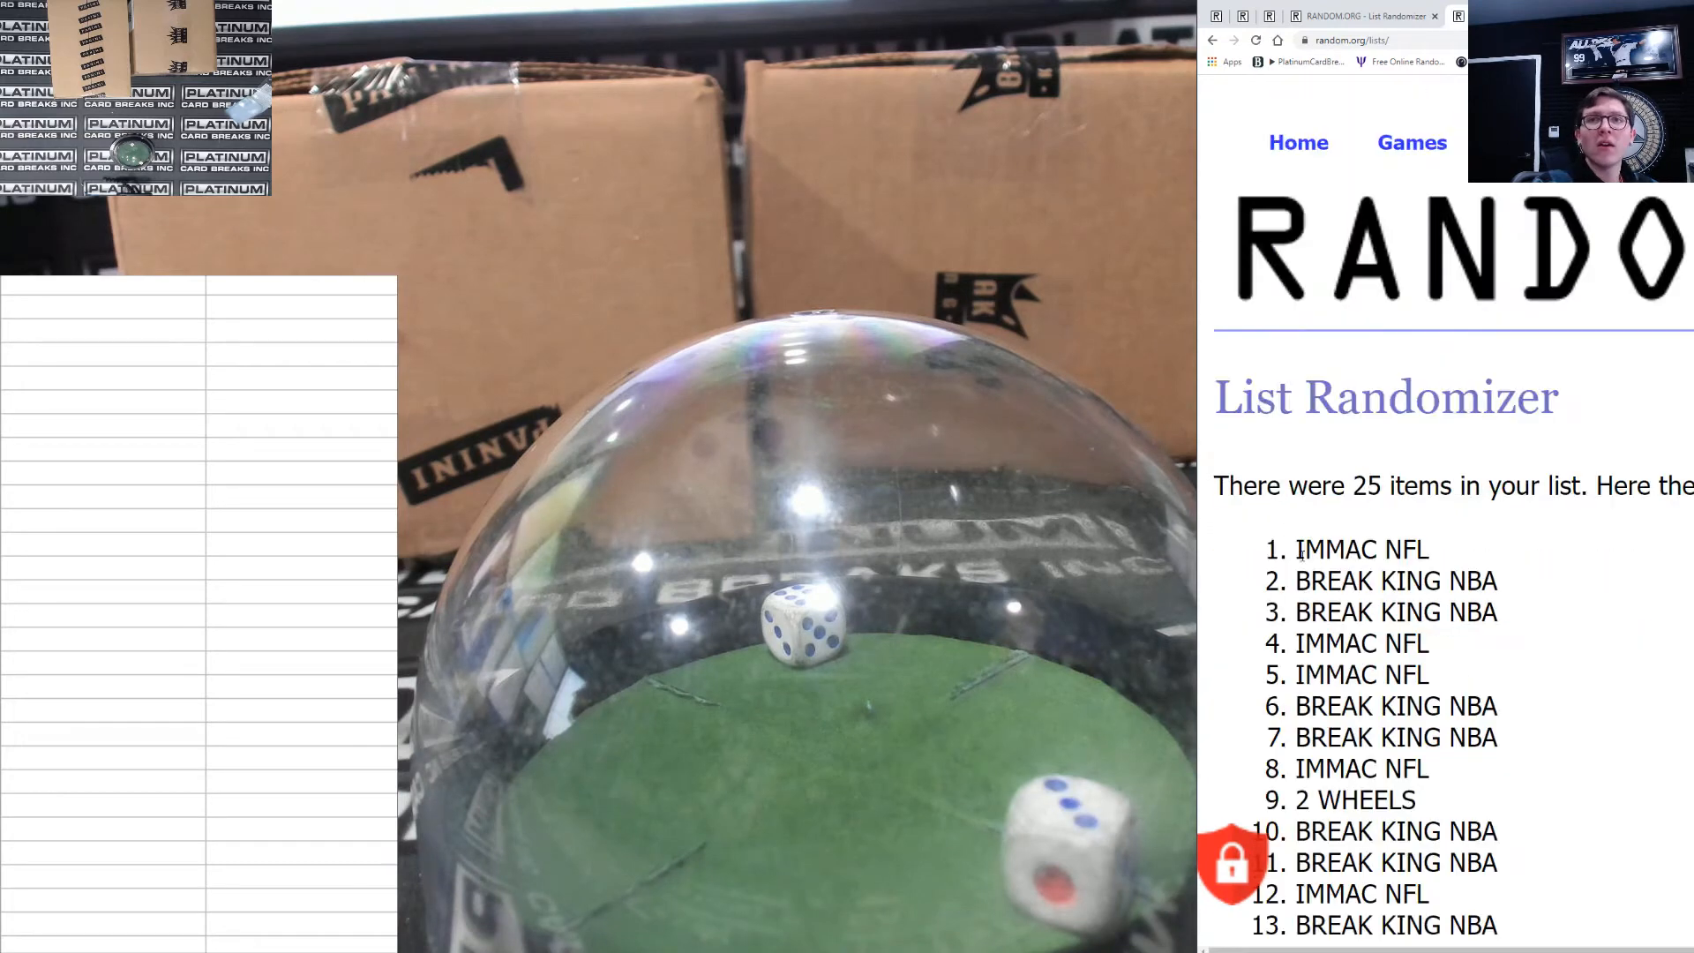
- Go back to the entry form and load the participant names list, scrolling to Randomize
scroll(down, 3)
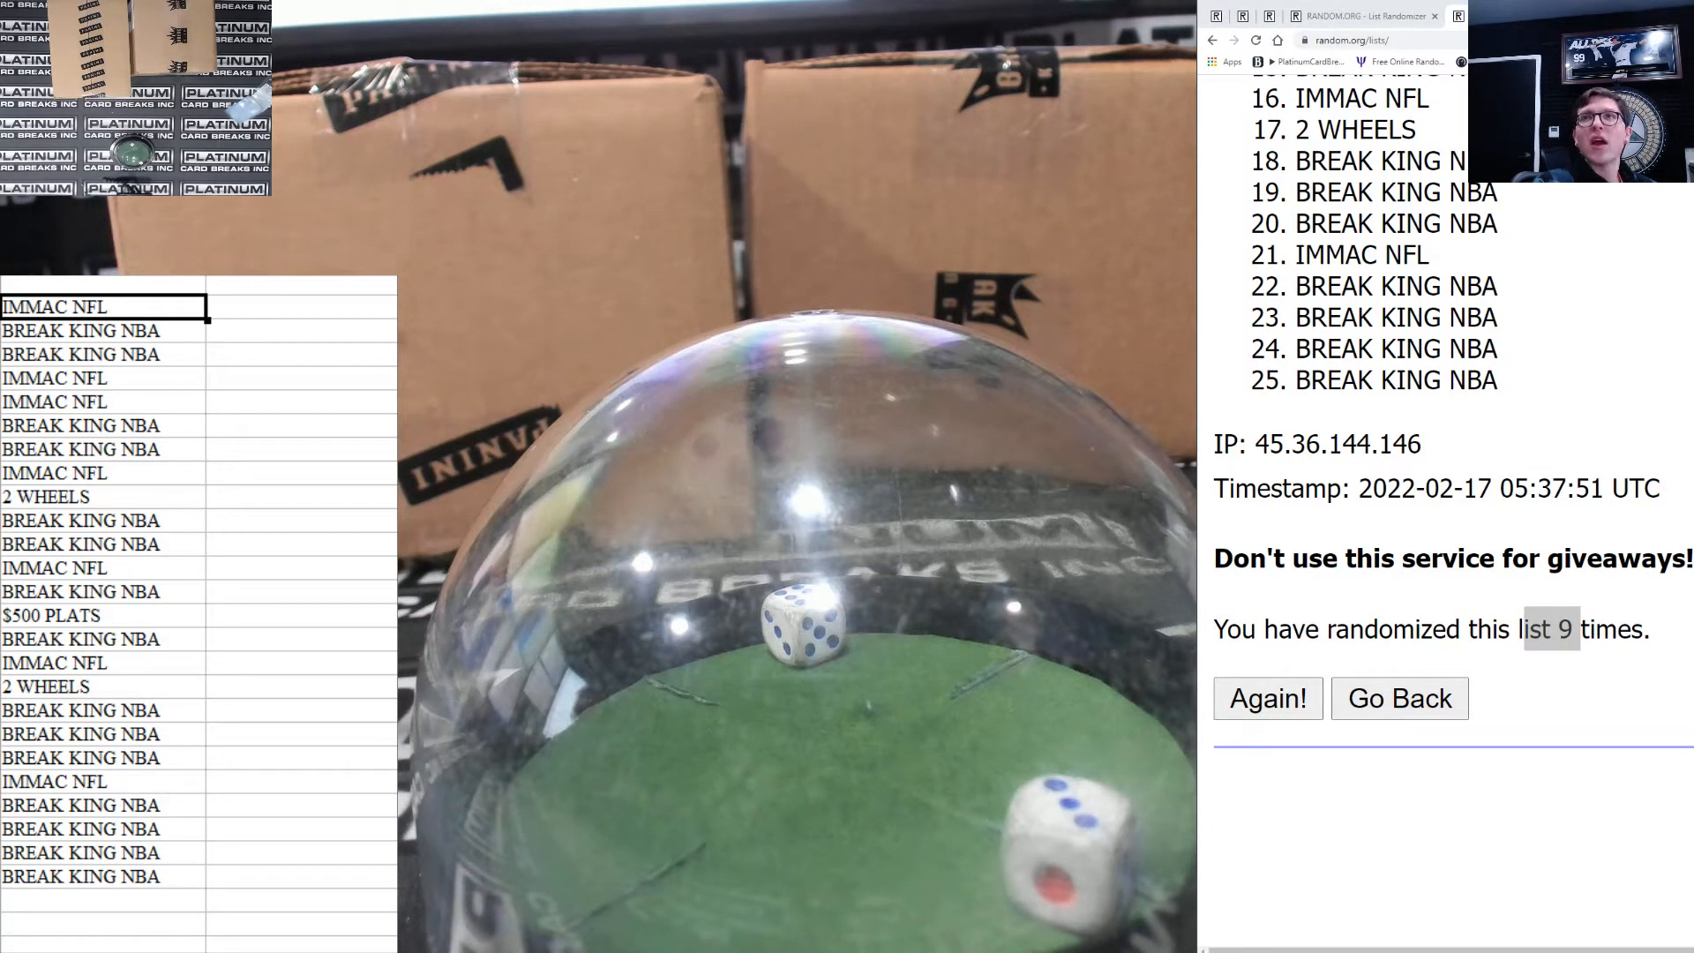
click(1397, 698)
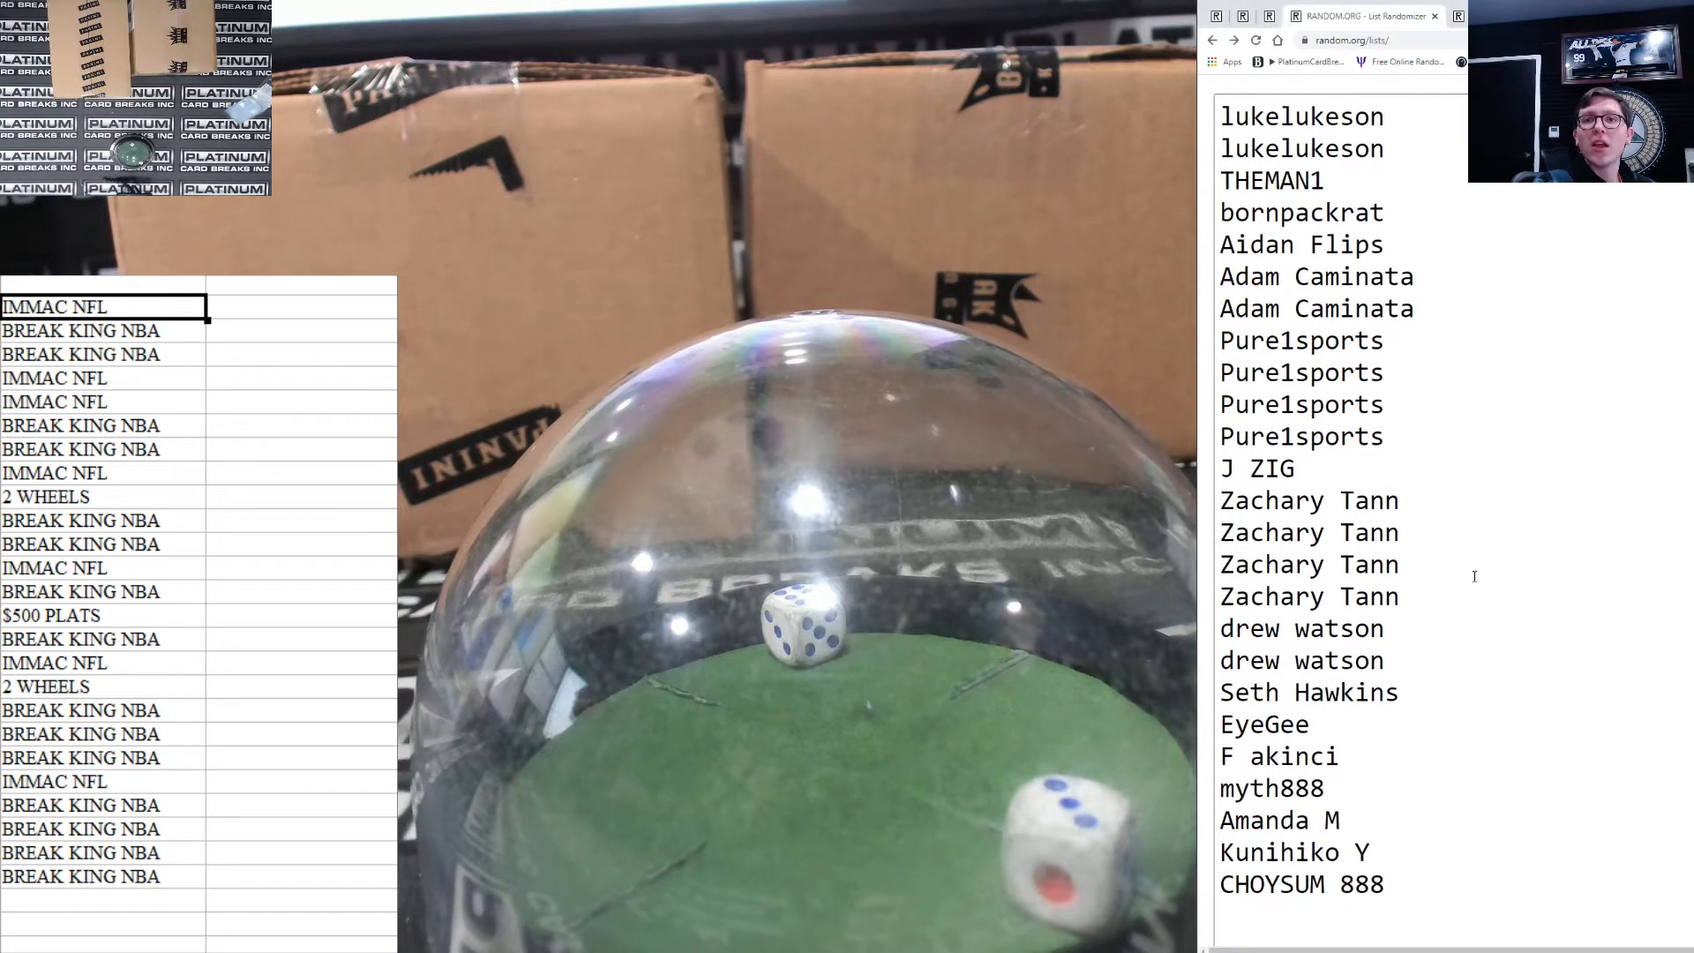
scroll(down, 3)
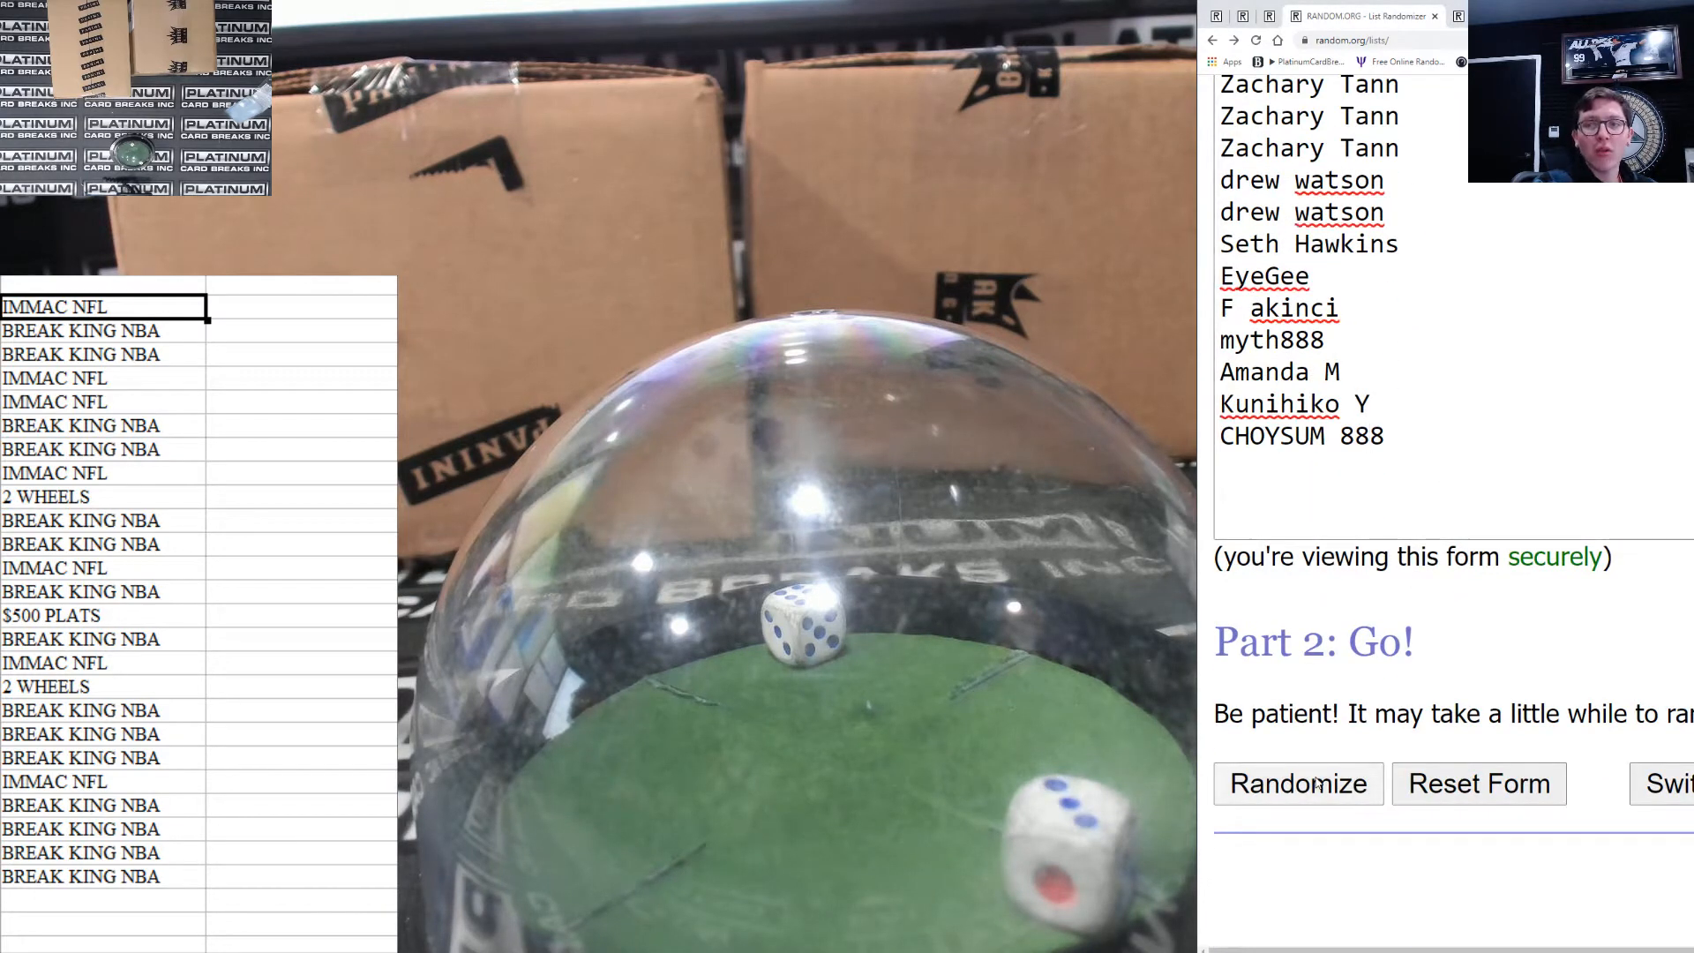
- Randomize the participant names, then re-shuffle them five more times
click(1299, 784)
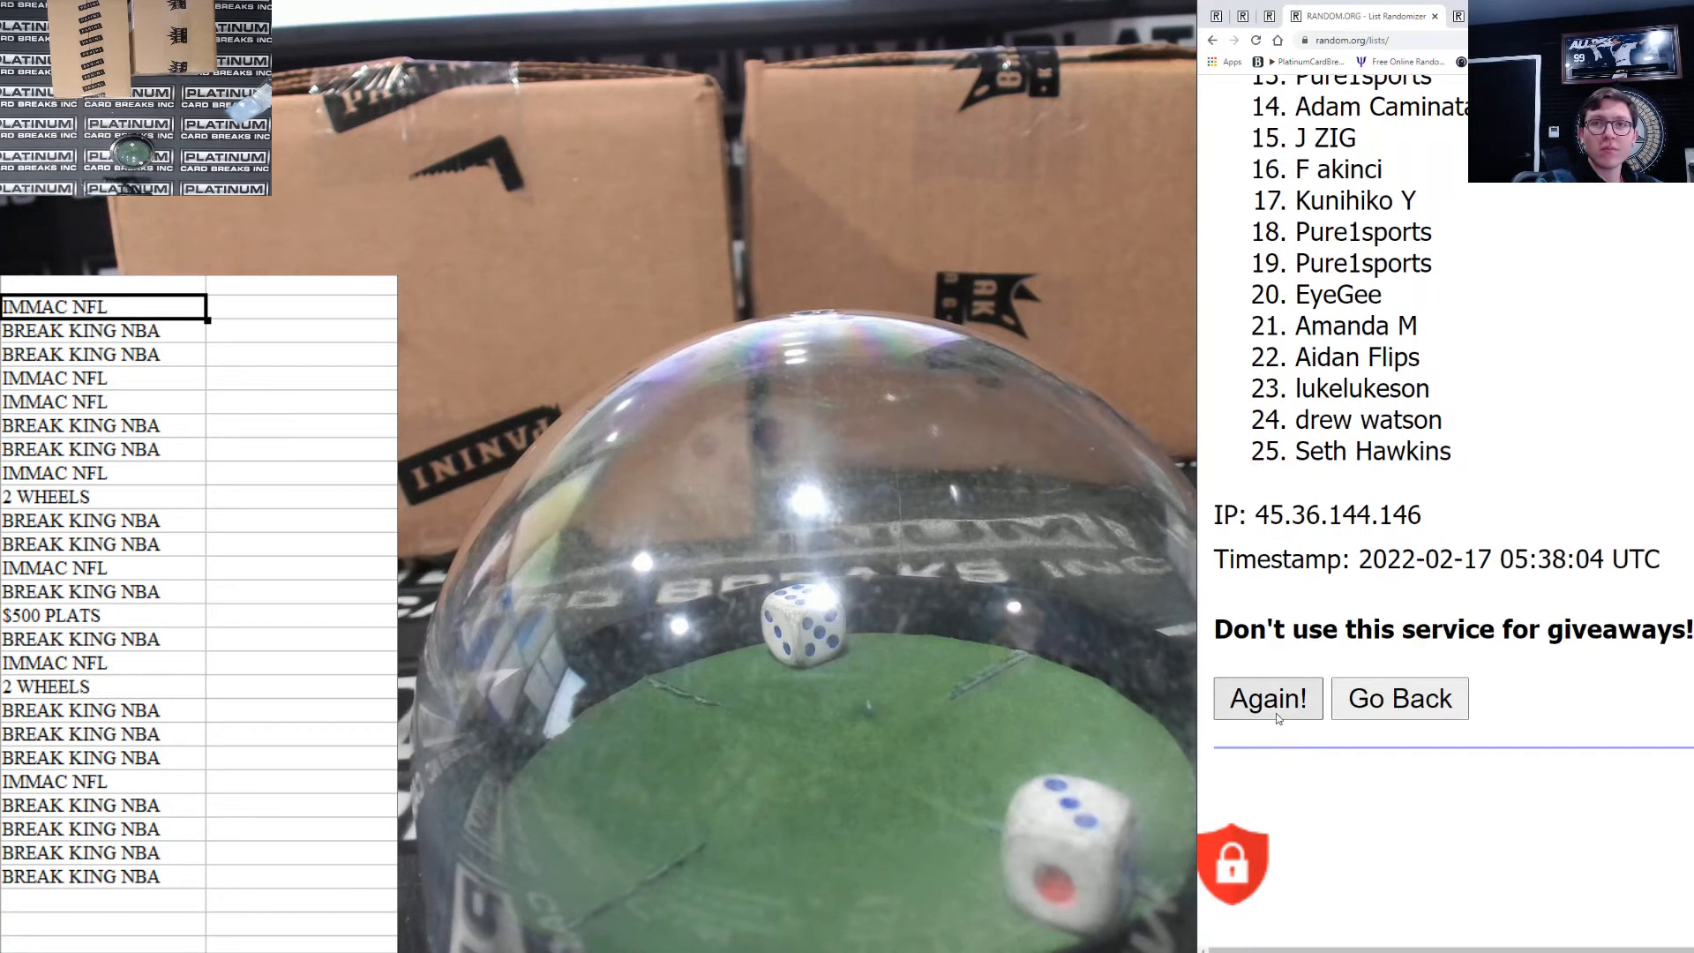
click(1267, 698)
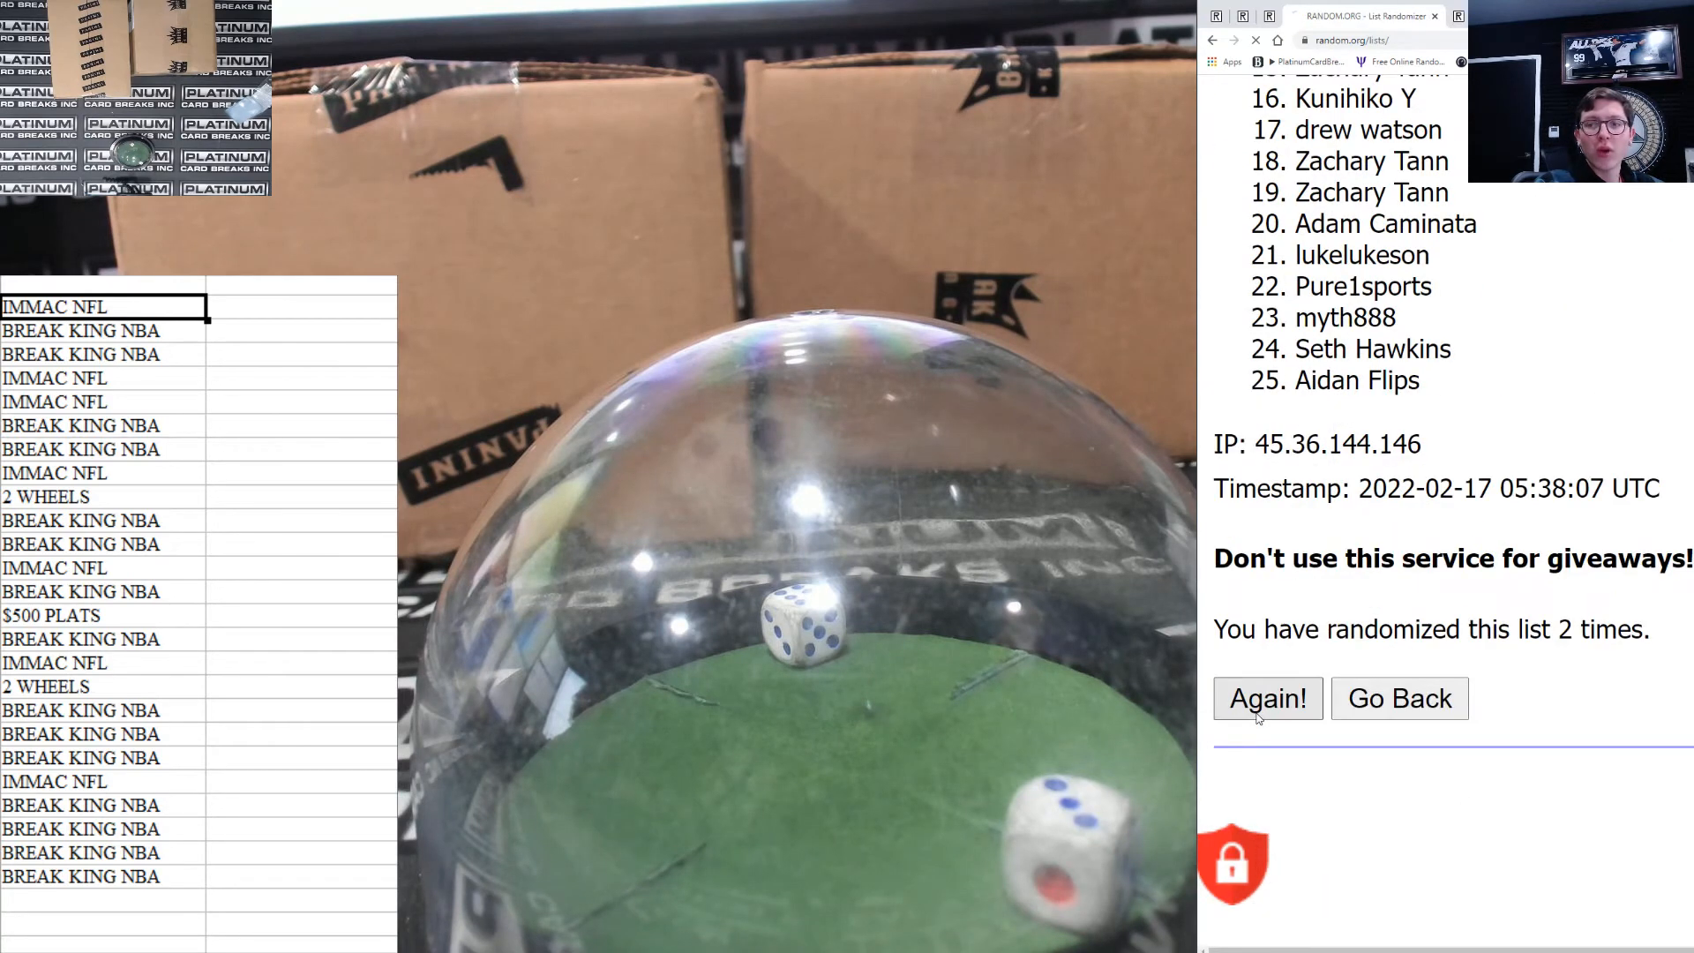
click(1266, 698)
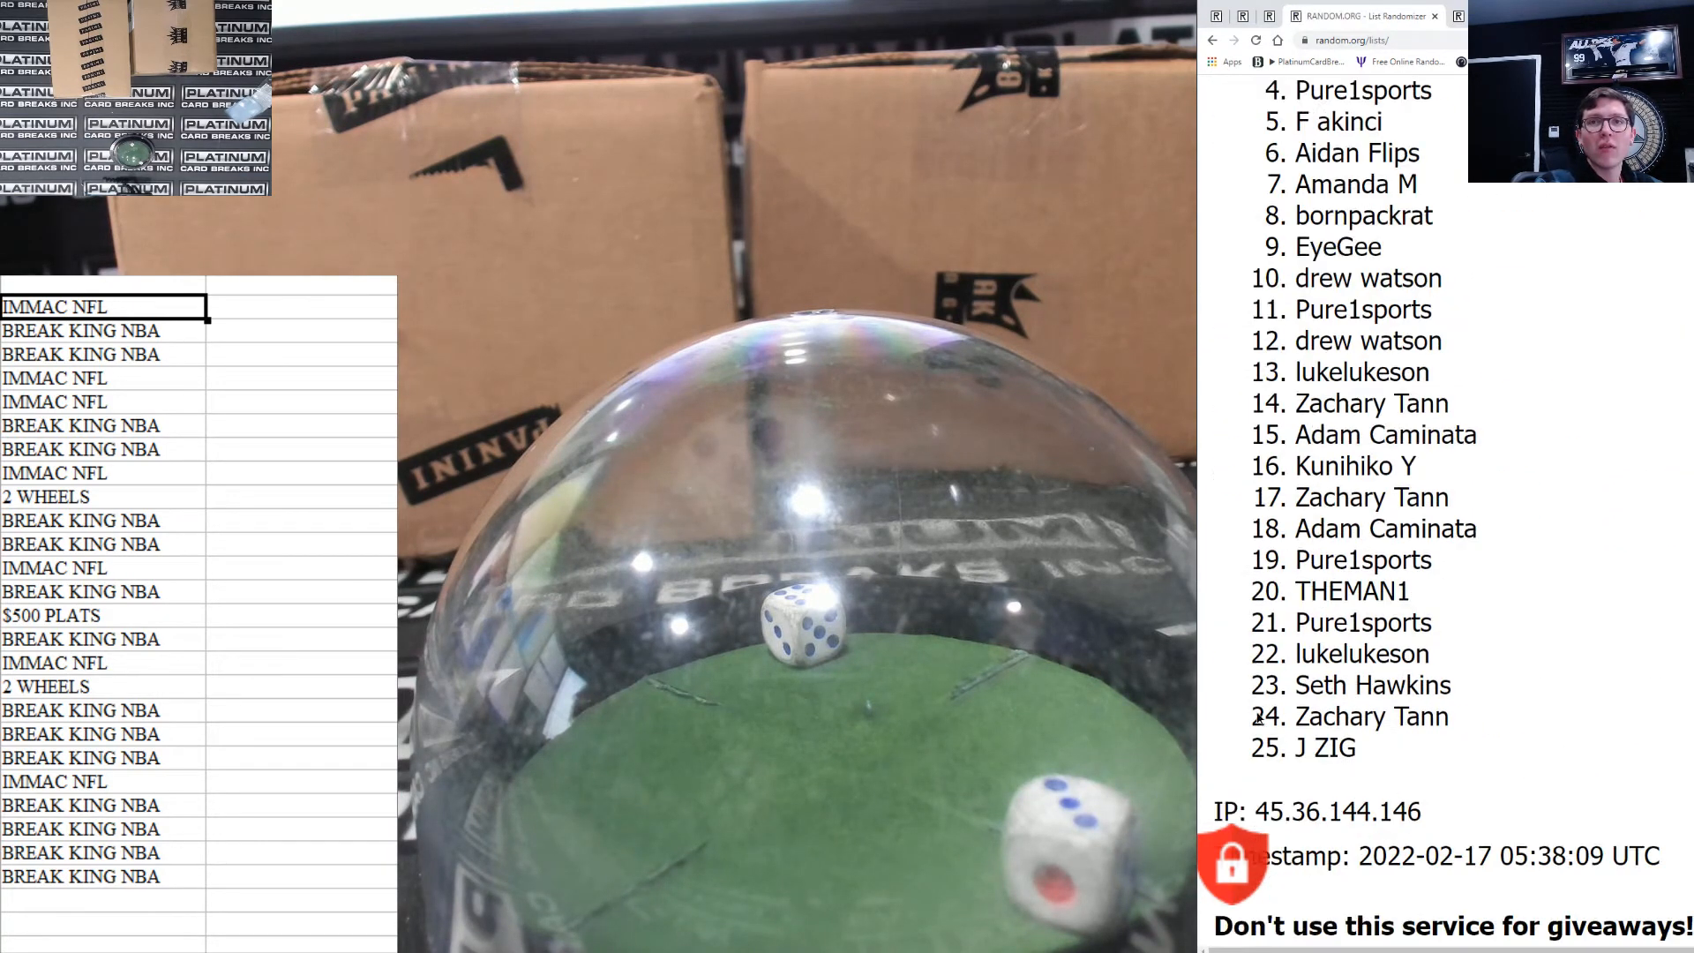
click(1266, 698)
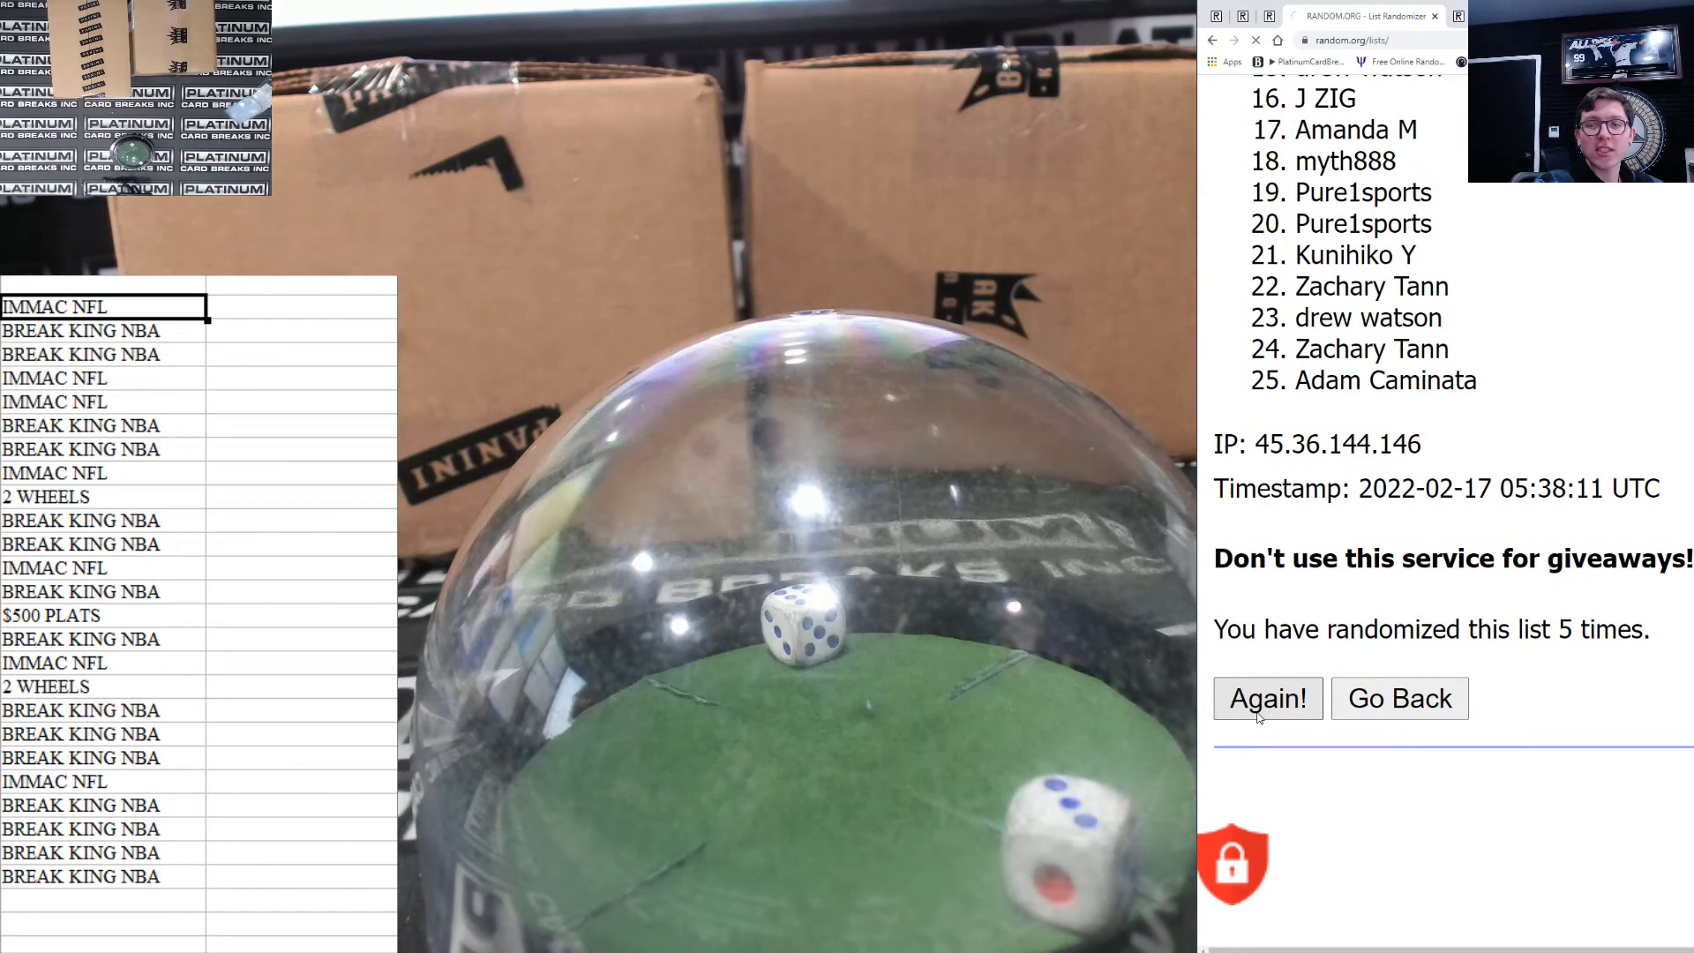
click(1266, 697)
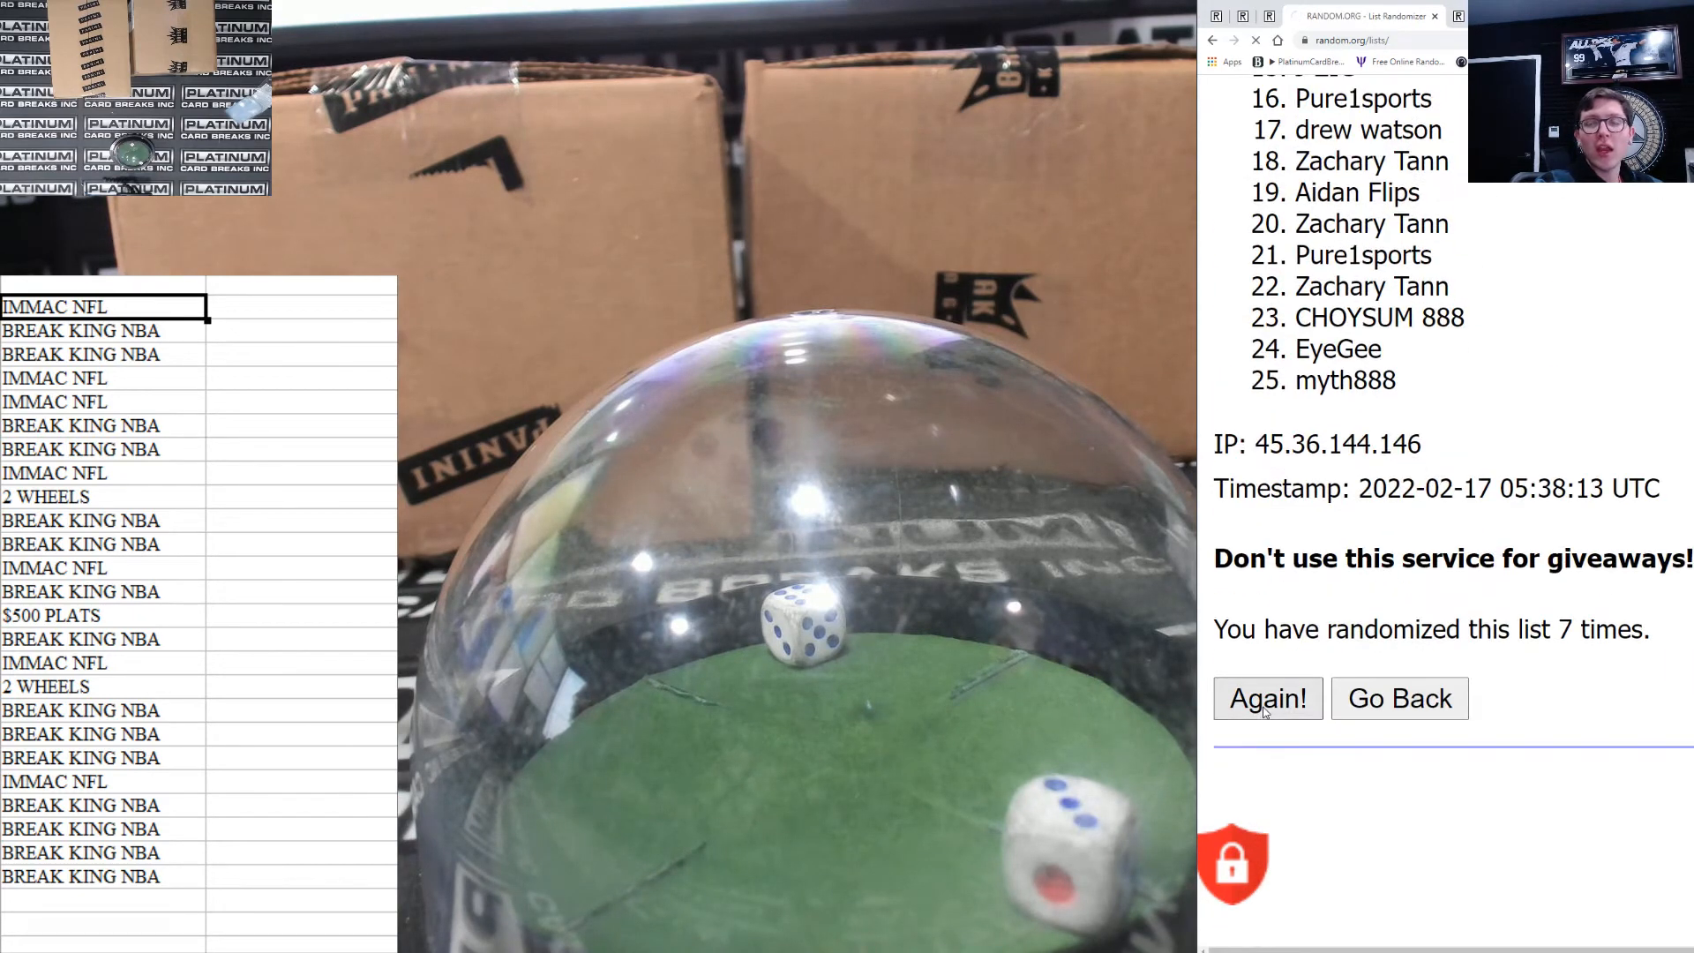
click(1266, 698)
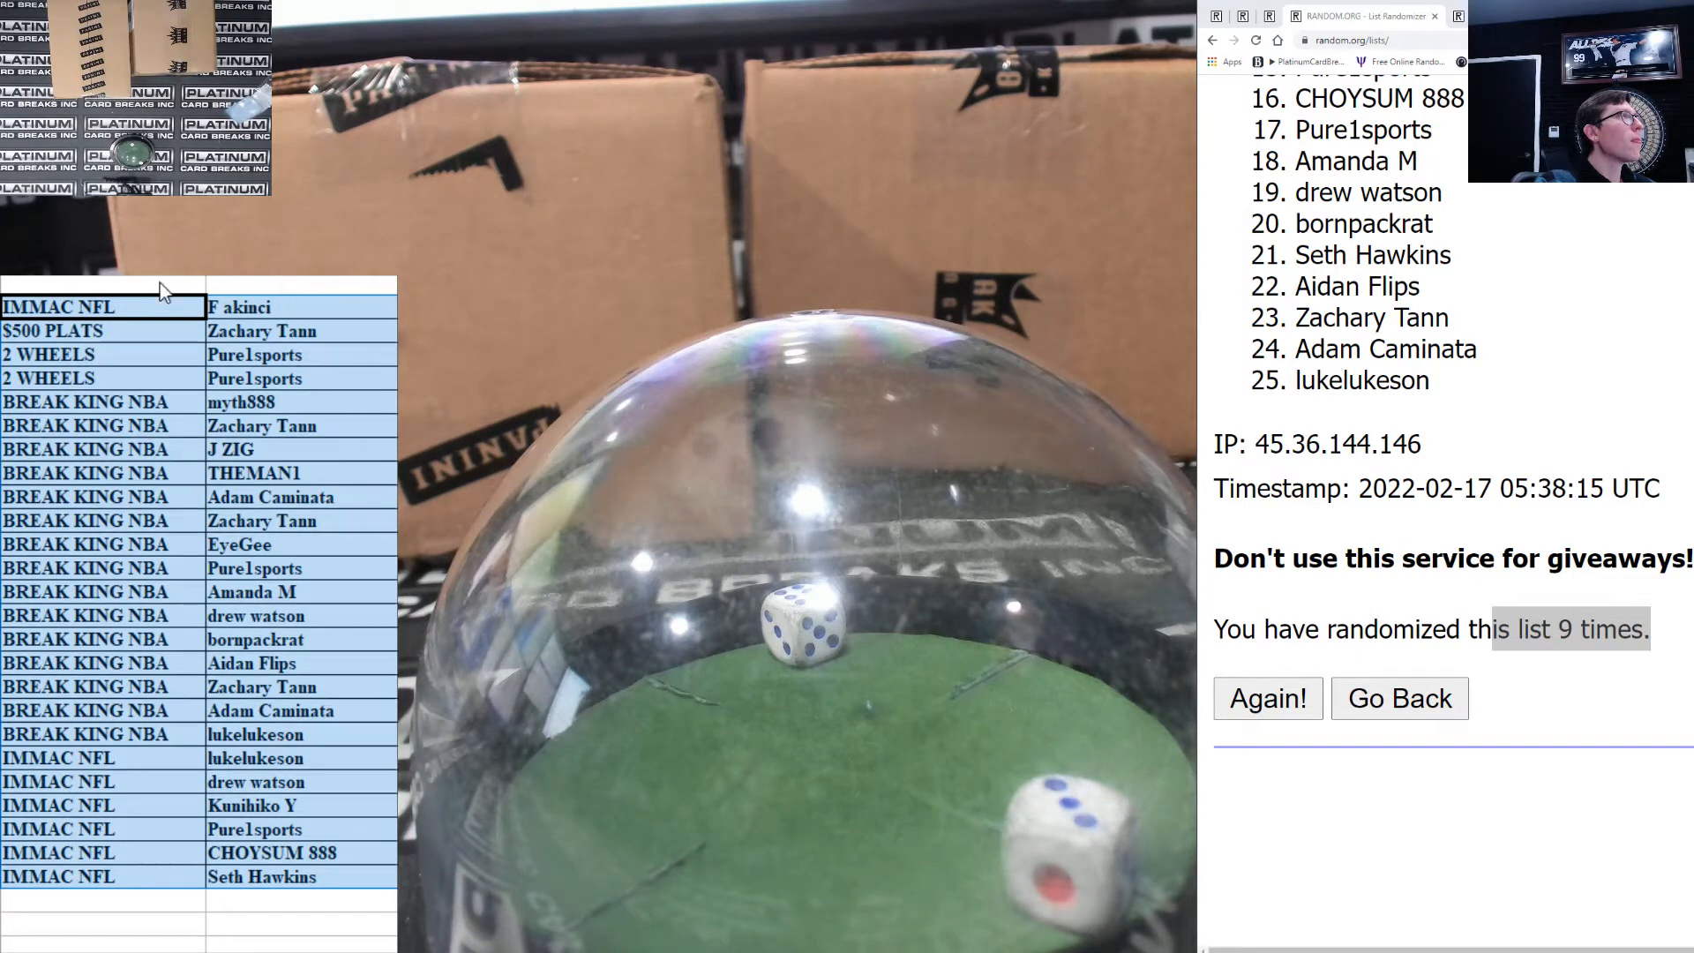
mouse_move(76, 284)
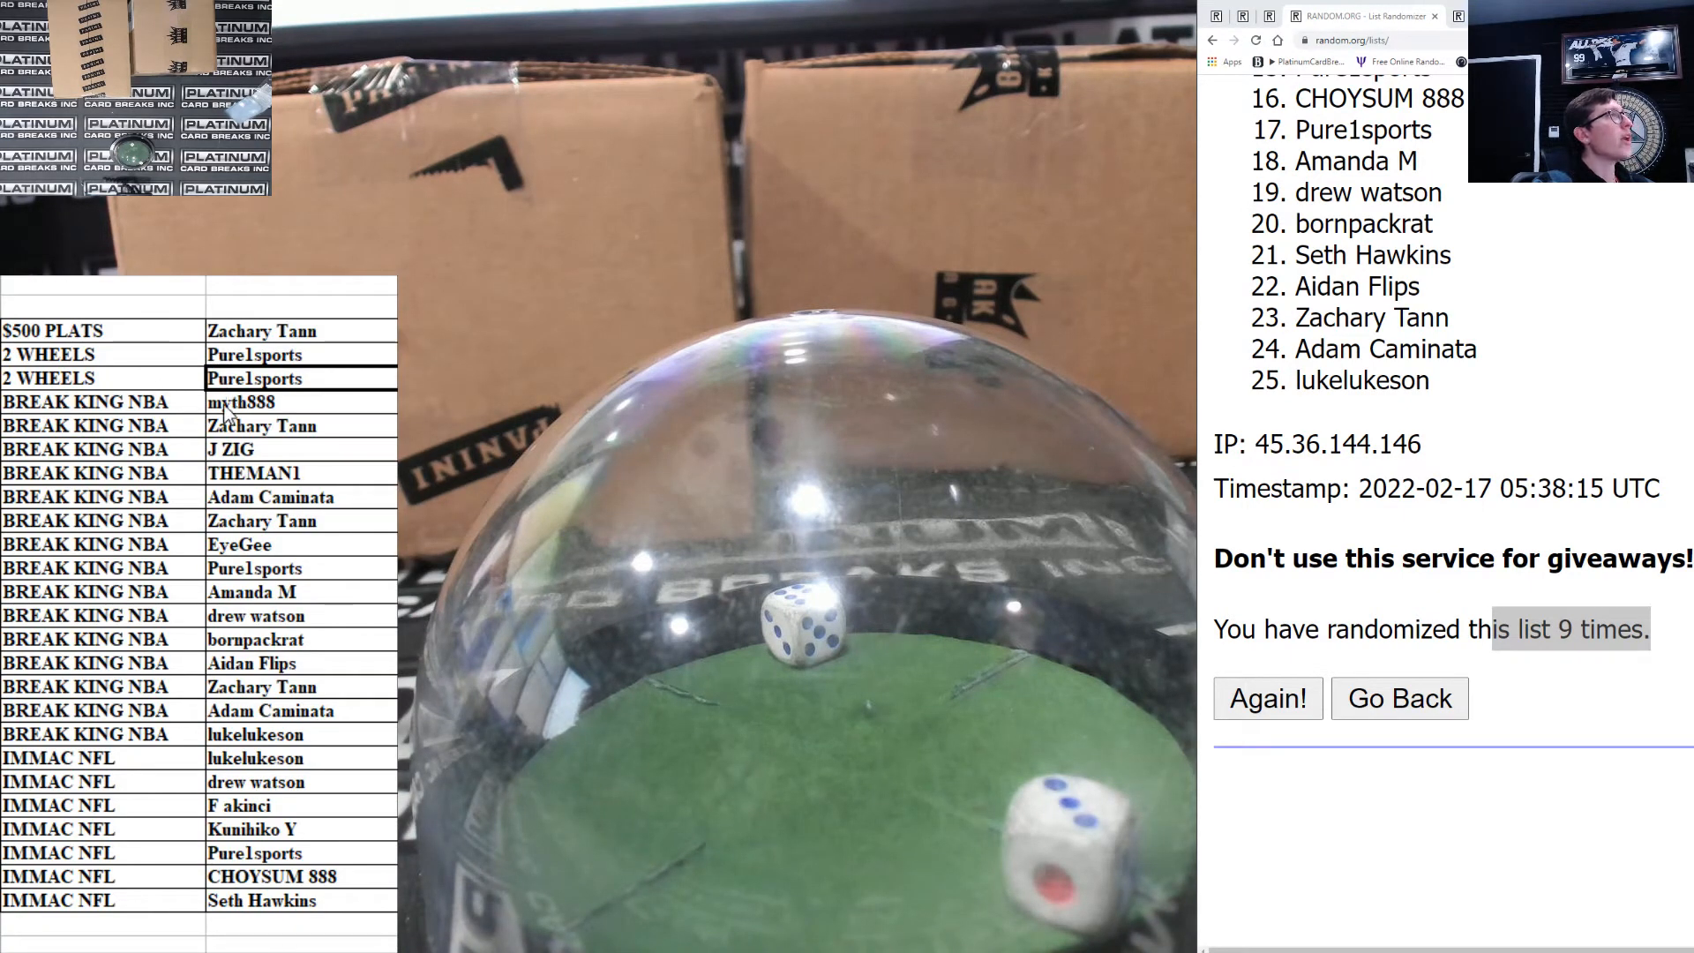
- Select the spots-and-names table ranges to sort by column A and add All Borders
drag(240, 400, 249, 448)
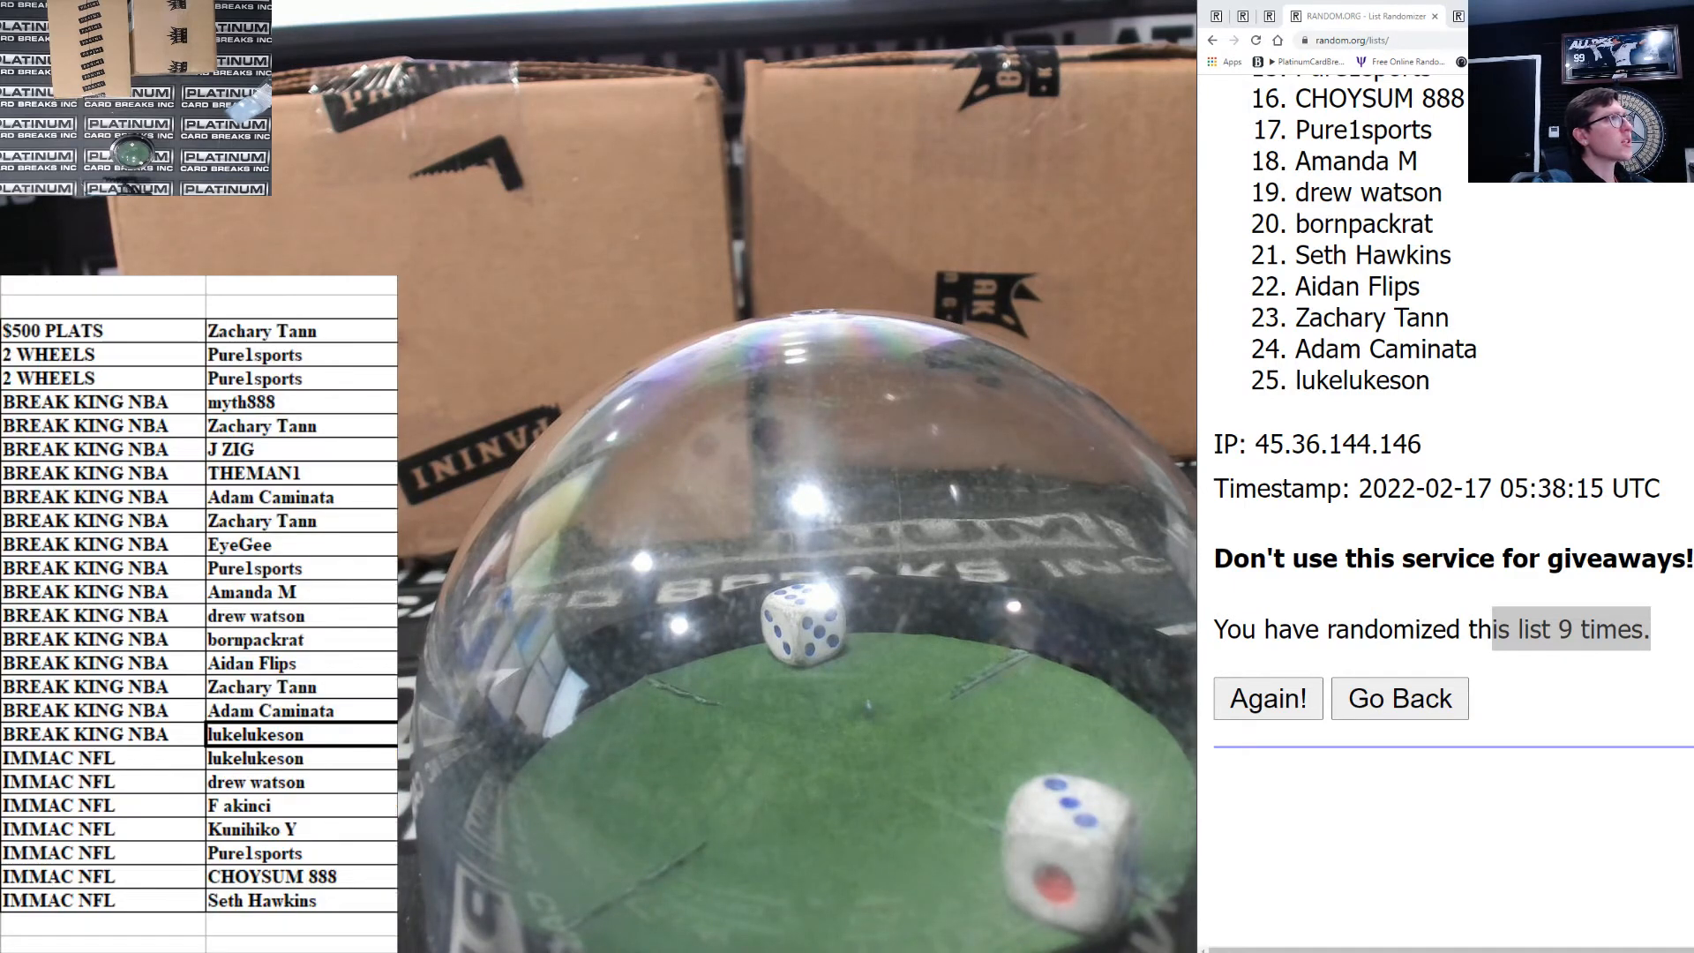
drag(255, 757, 256, 852)
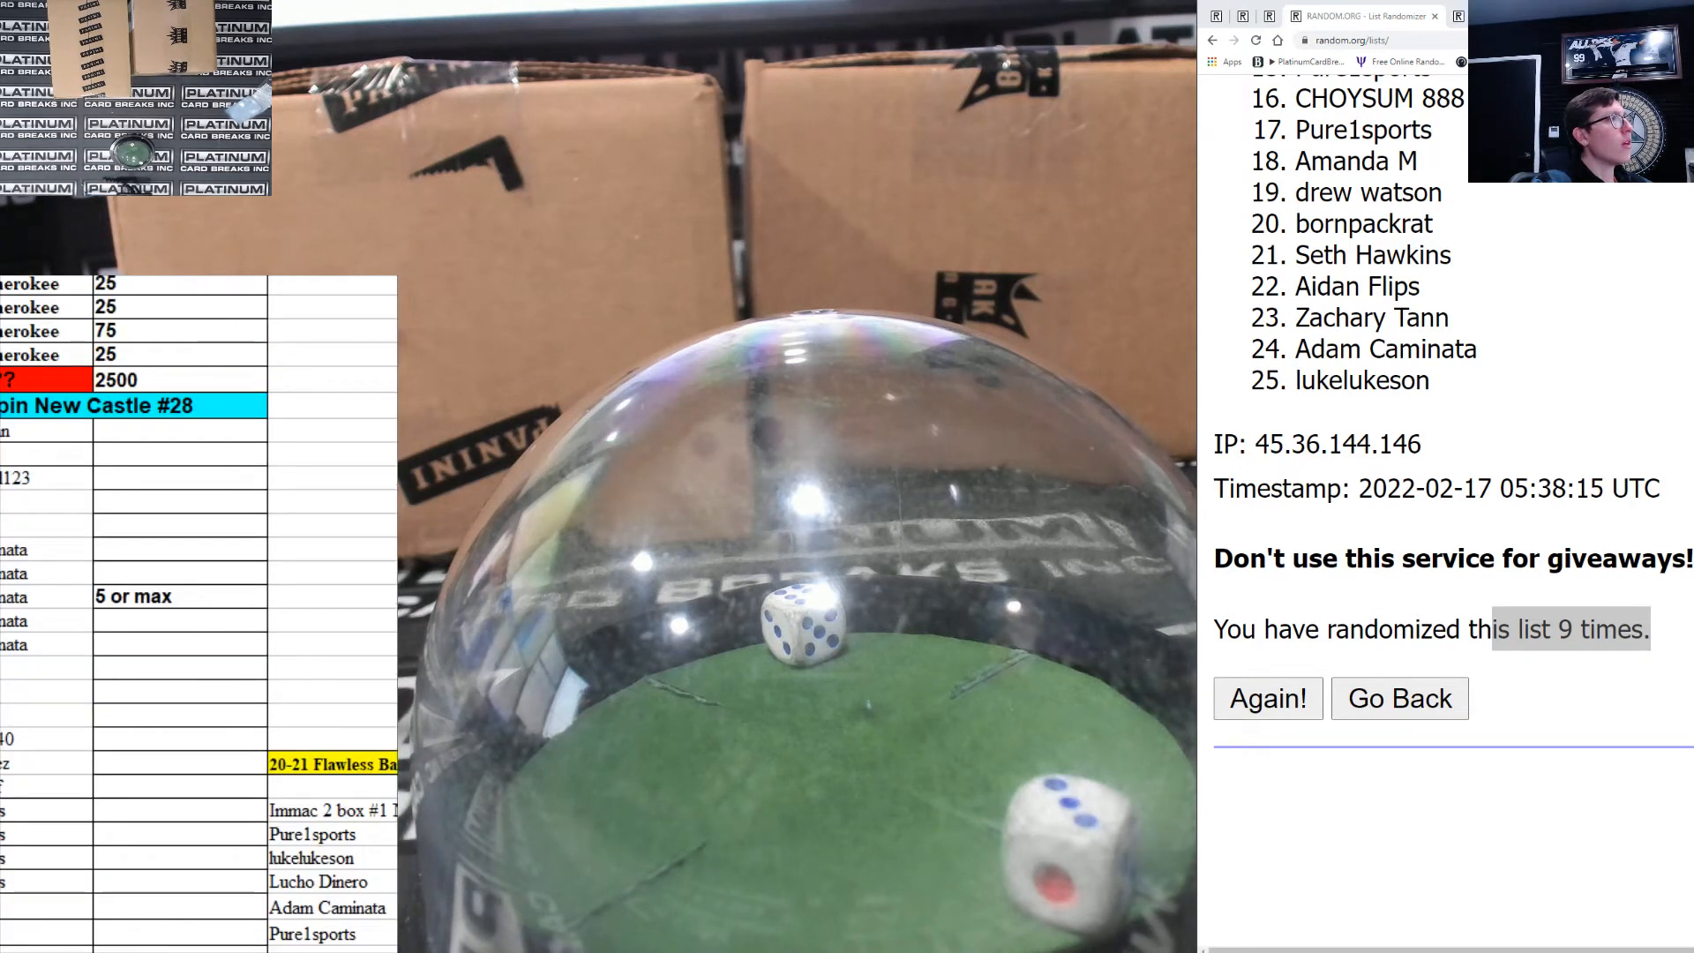
scroll(down, 3)
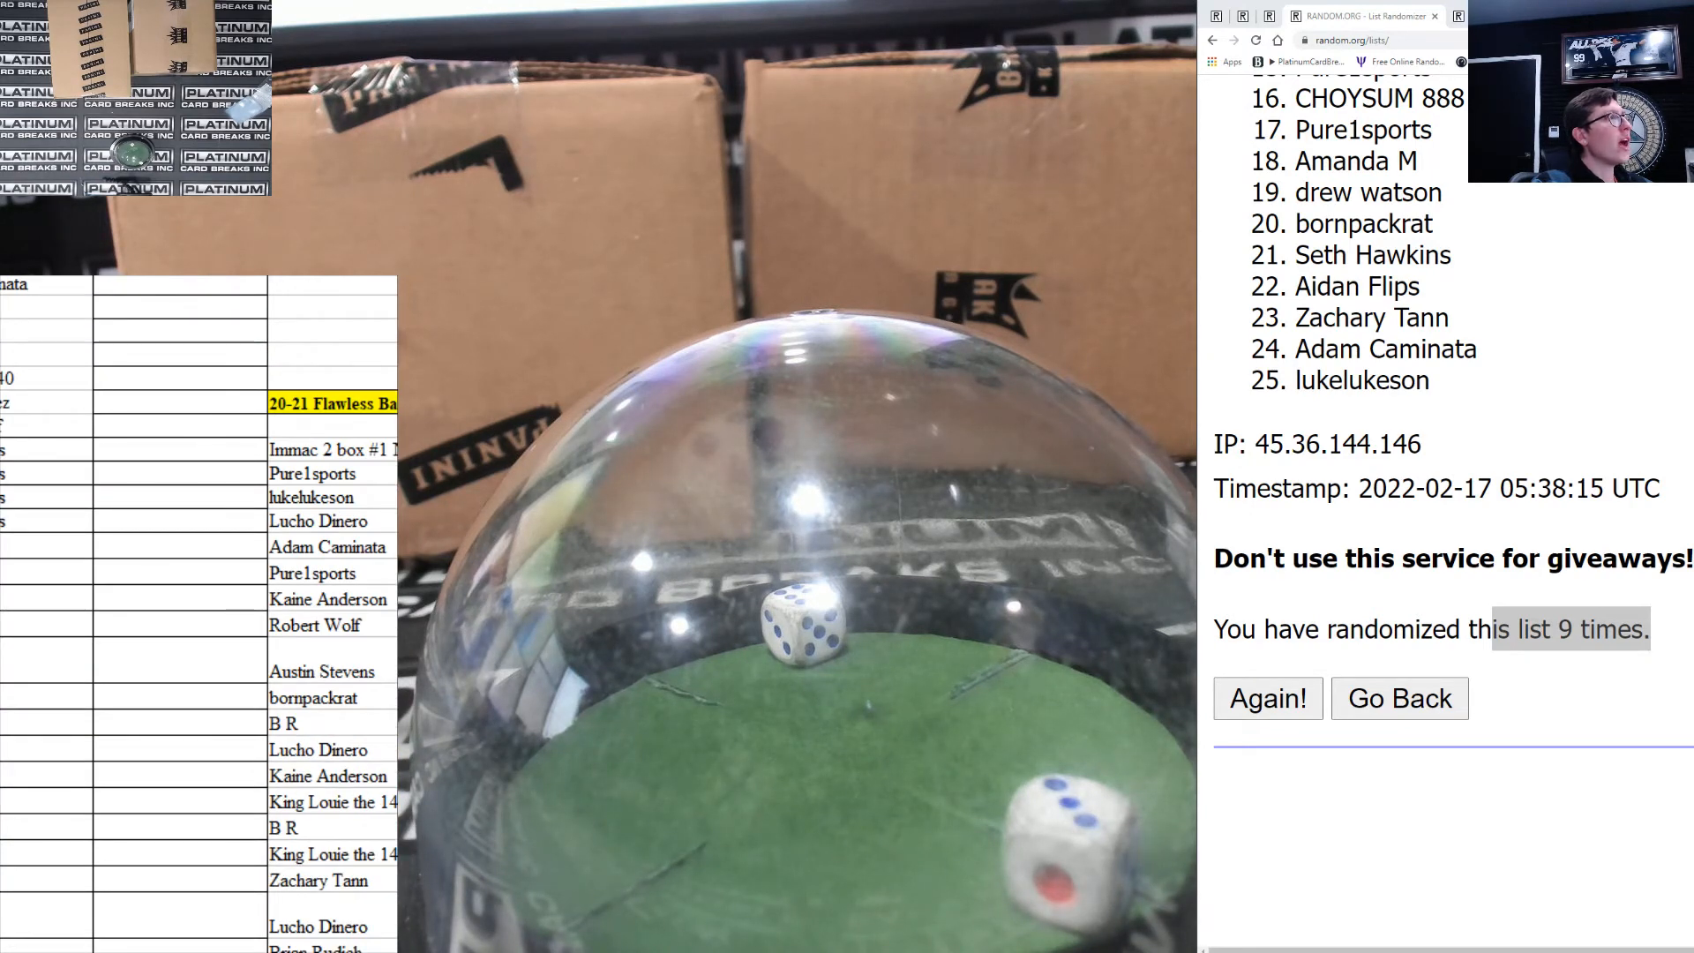